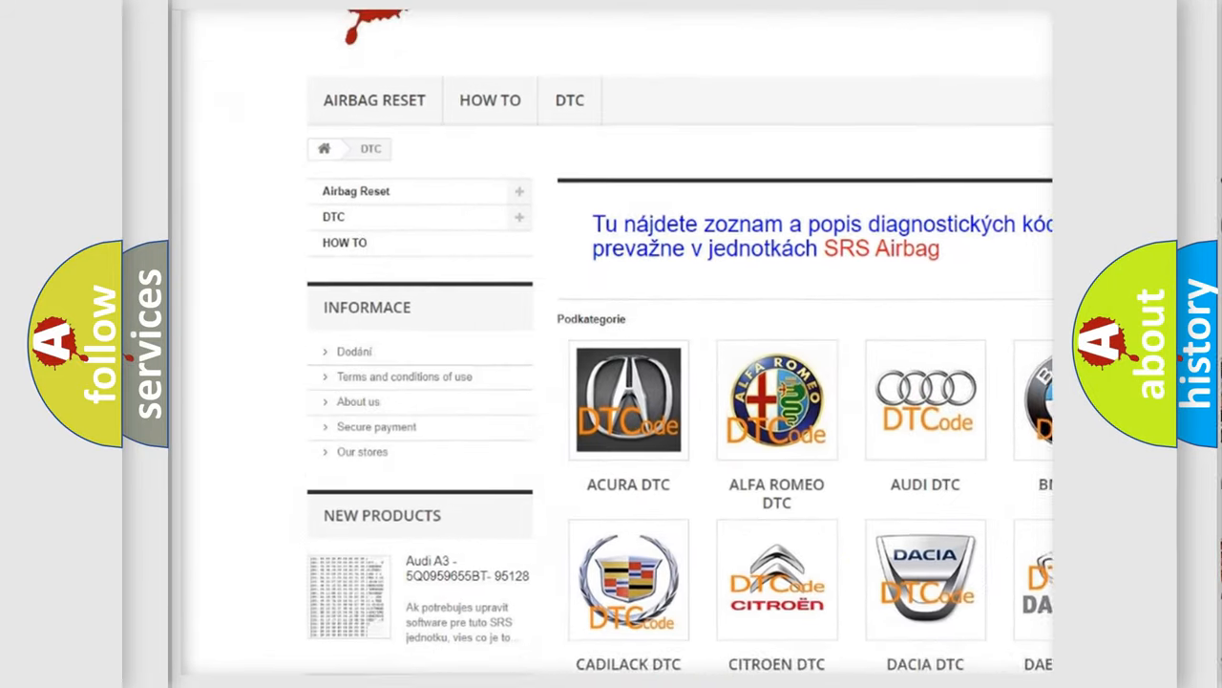
scroll("down", 3)
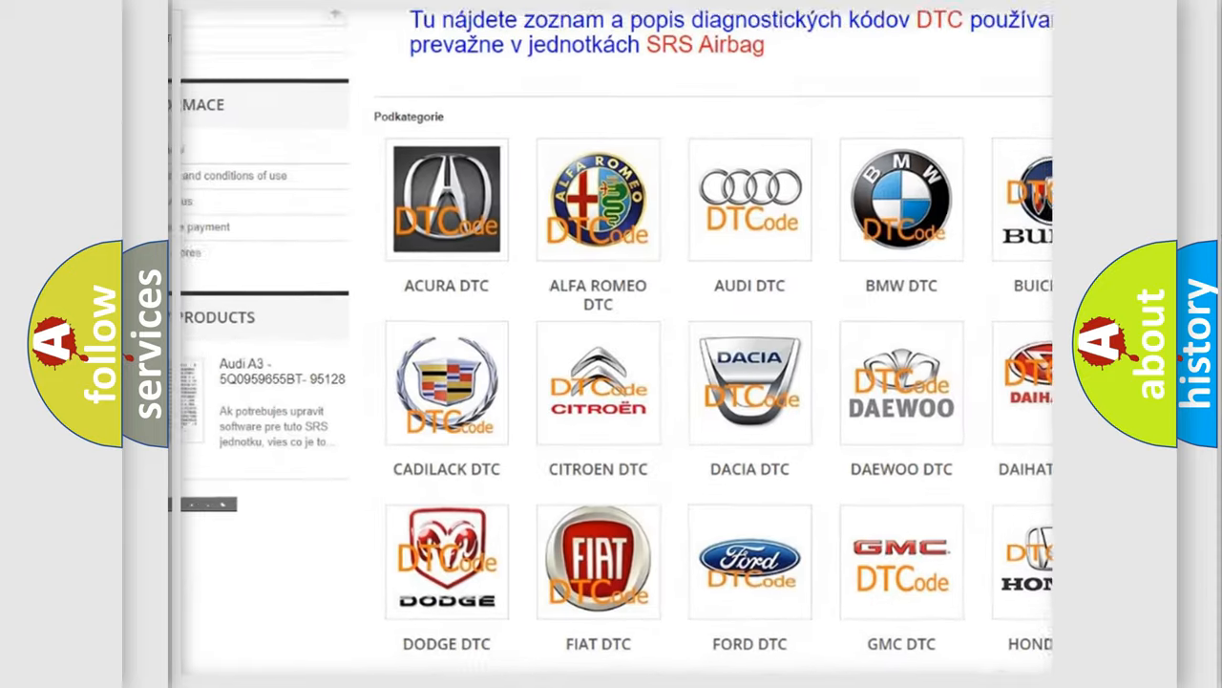
scroll("down", 3)
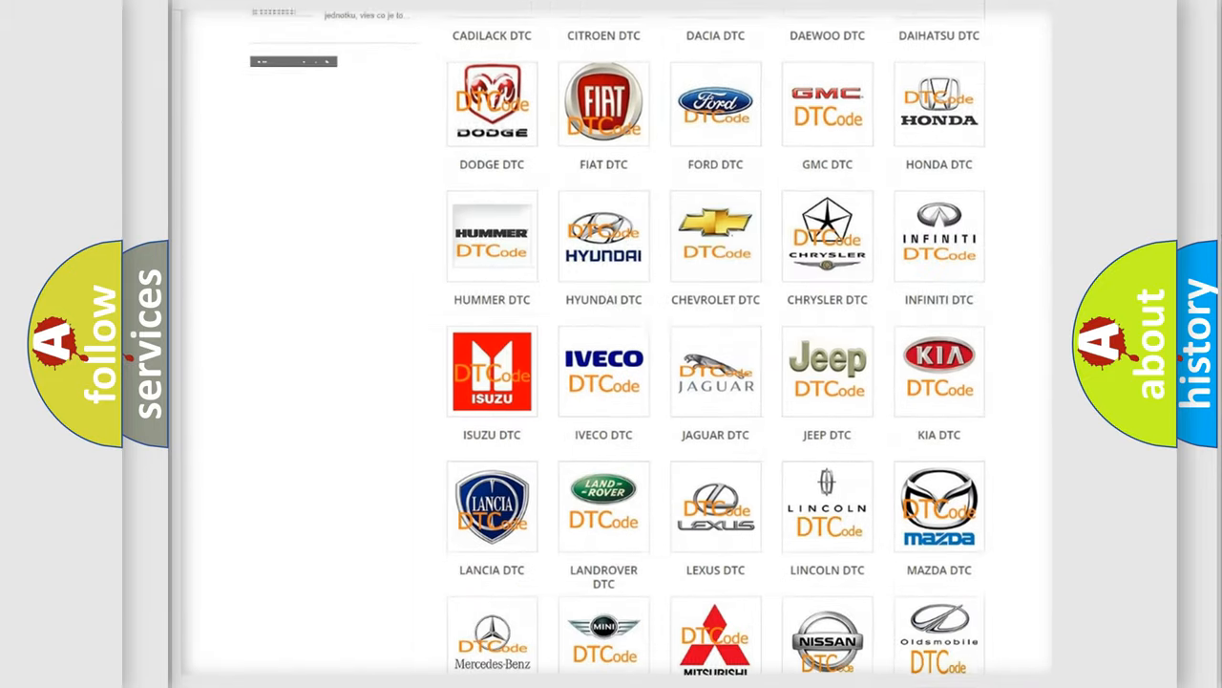
scroll("down", 3)
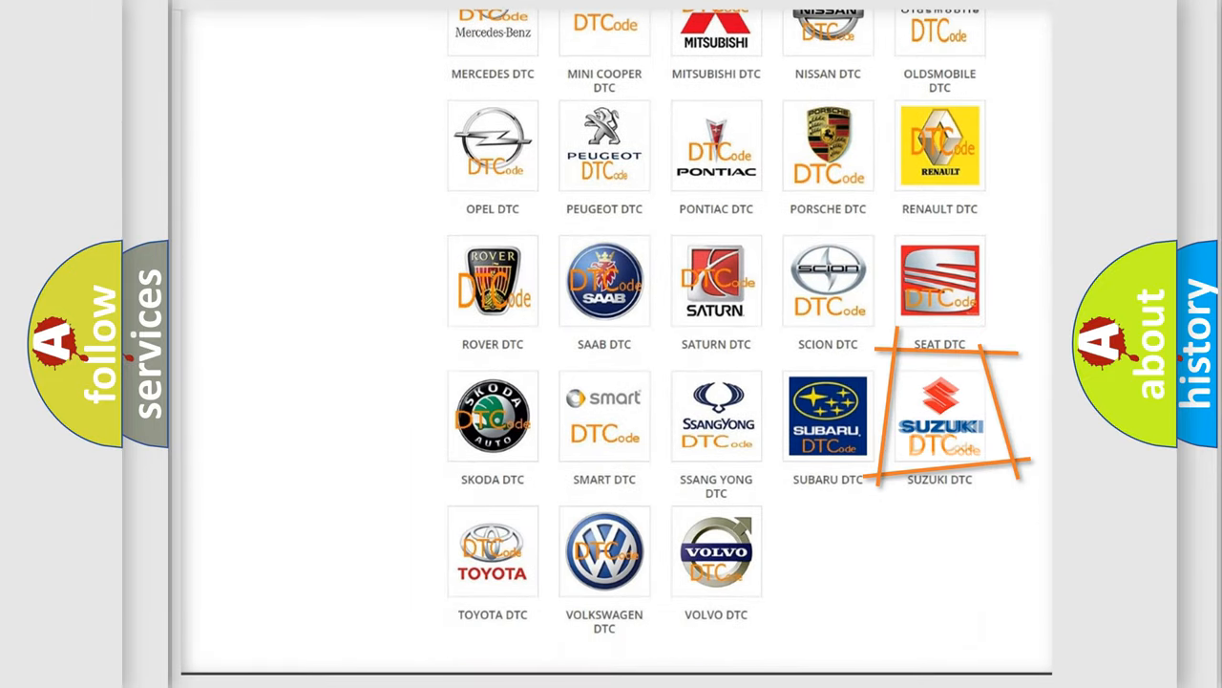